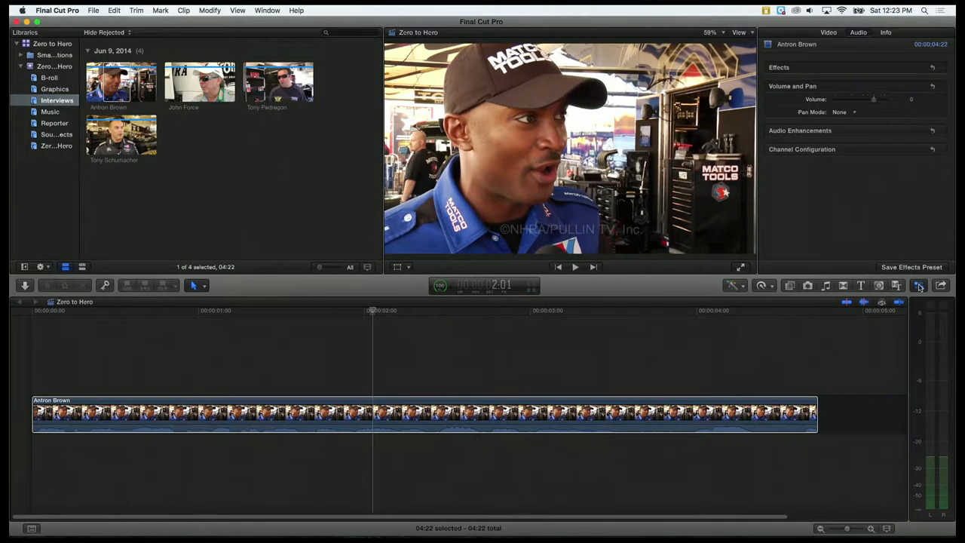
mouse_move(885, 138)
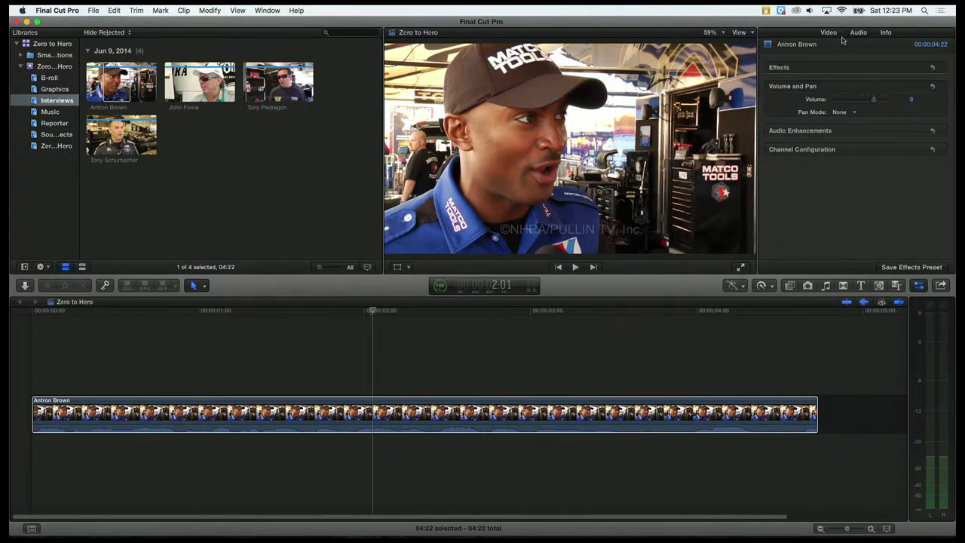
Switch the inspector to the Antron Brown clip's Video properties (transform, crop, distort, compositing)
left_click(828, 32)
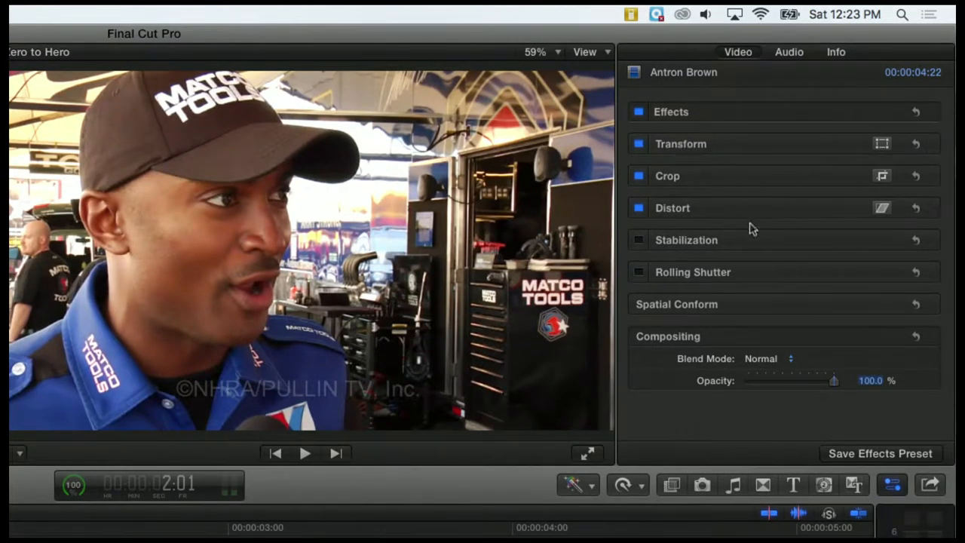
mouse_move(772, 153)
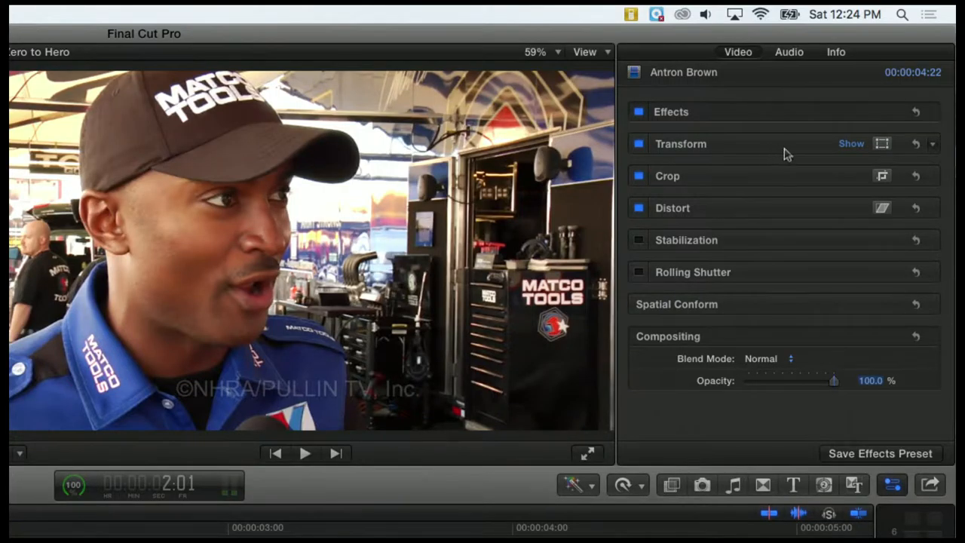
Expand the Transform section to show position, rotation, scale 100% and anchor
left_click(851, 143)
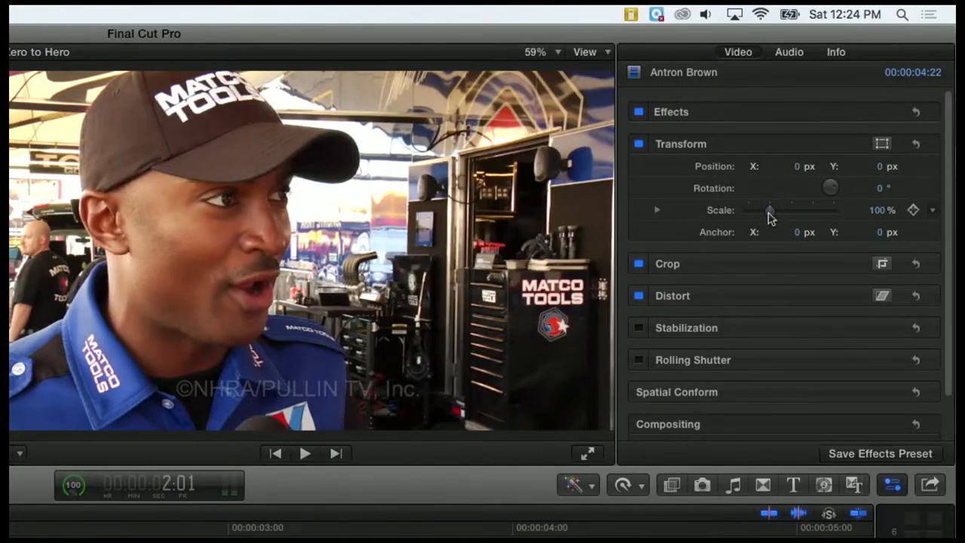
Vary the Scale slider between roughly 40% and 81% to shrink the picture inside a black frame
left_click_drag(769, 211, 765, 210)
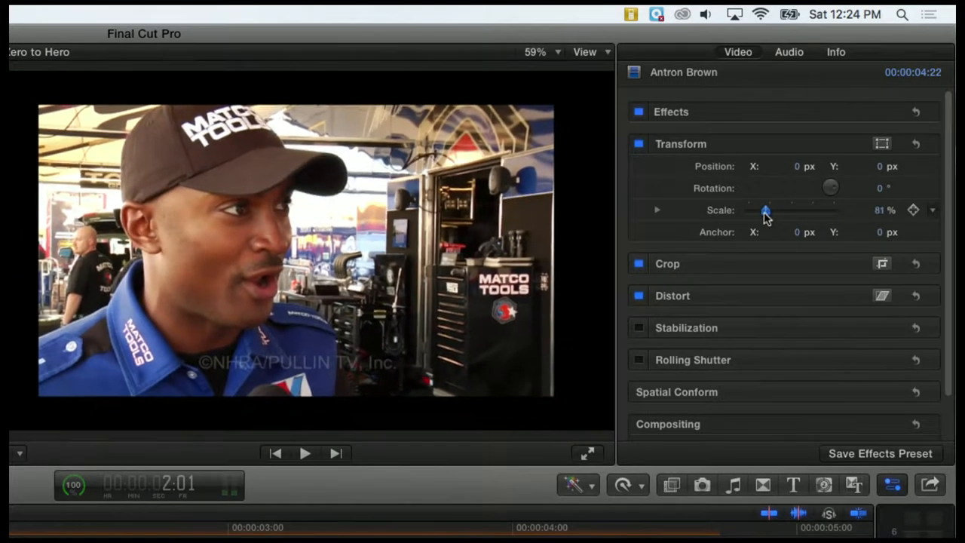
left_click_drag(766, 210, 761, 210)
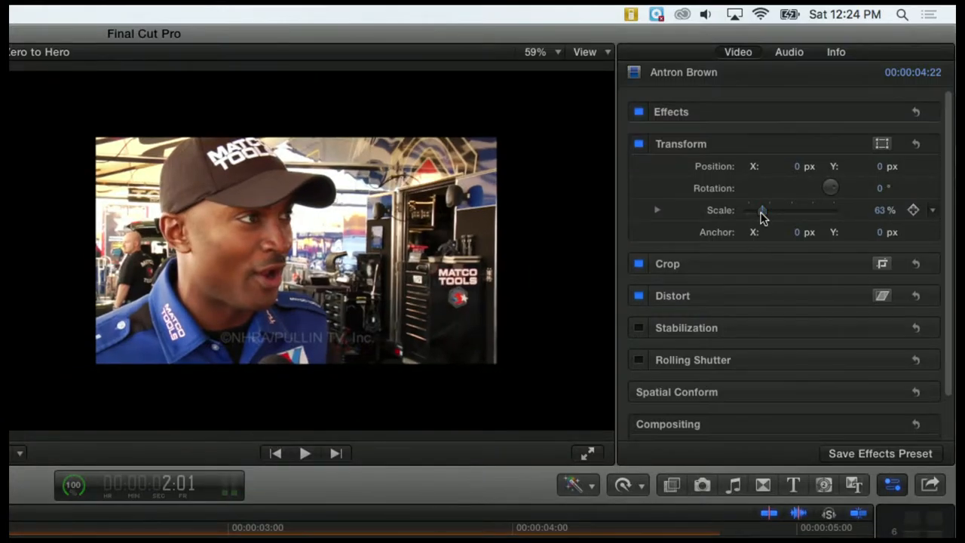
left_click_drag(762, 211, 756, 210)
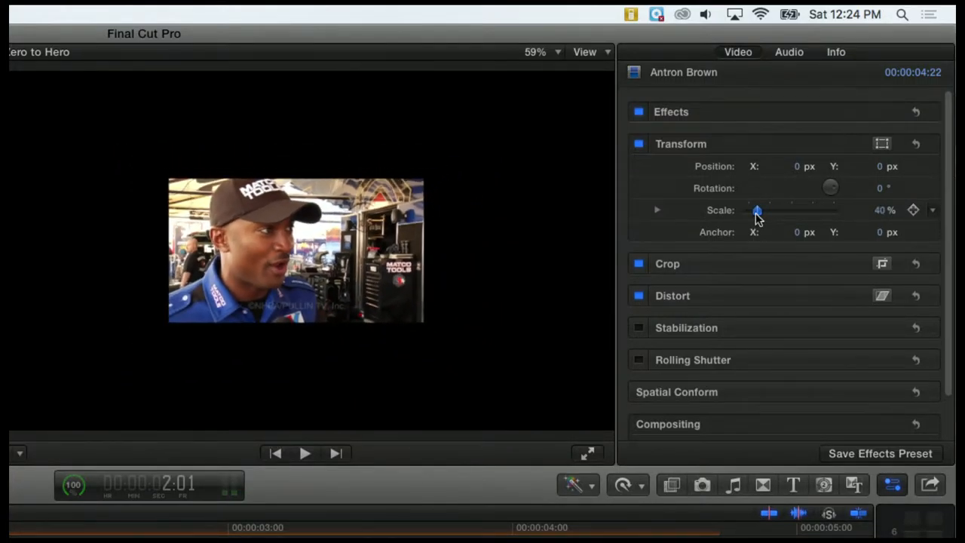
left_click_drag(757, 210, 762, 211)
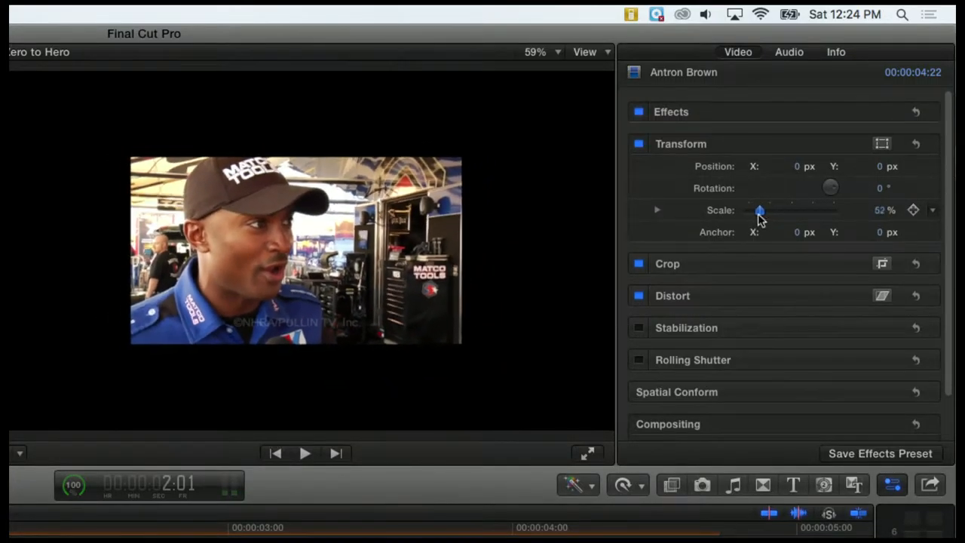
left_click_drag(759, 210, 762, 211)
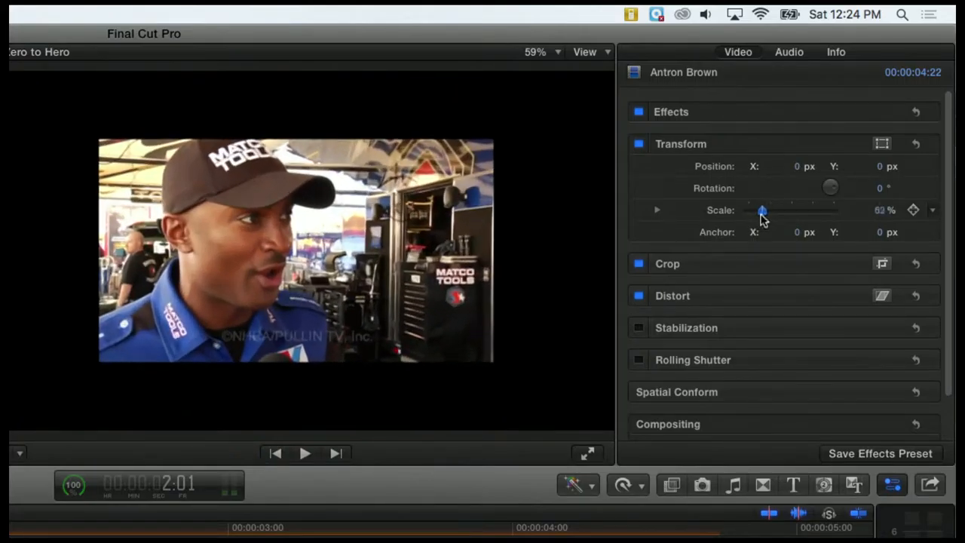
left_click_drag(761, 211, 879, 210)
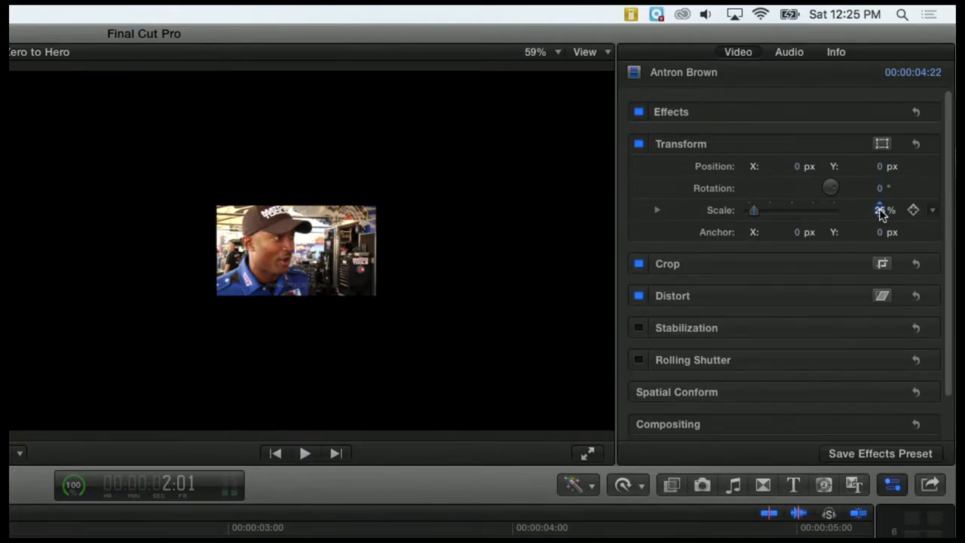
Adjust the Scale value field and settle the clip at exactly 25% scale
left_click_drag(753, 209, 761, 210)
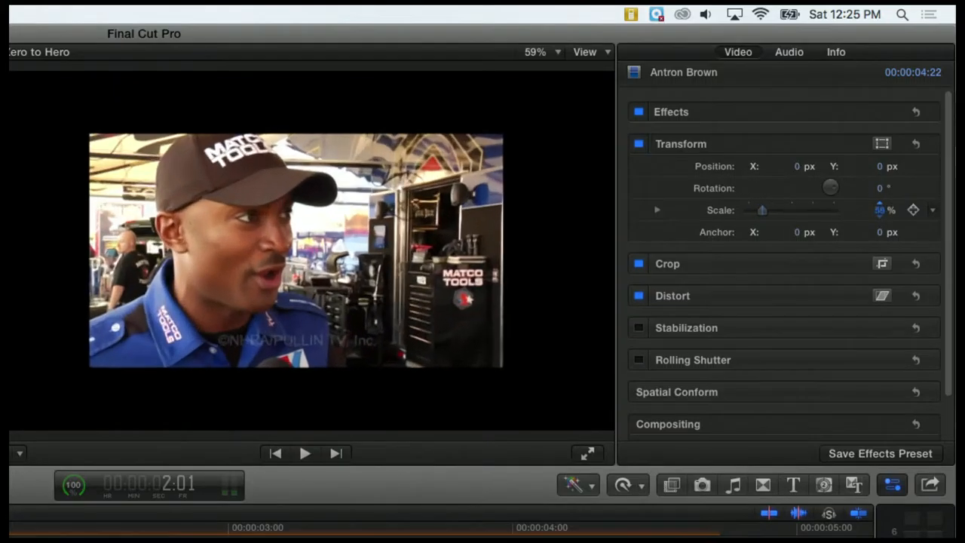
left_click_drag(761, 209, 774, 209)
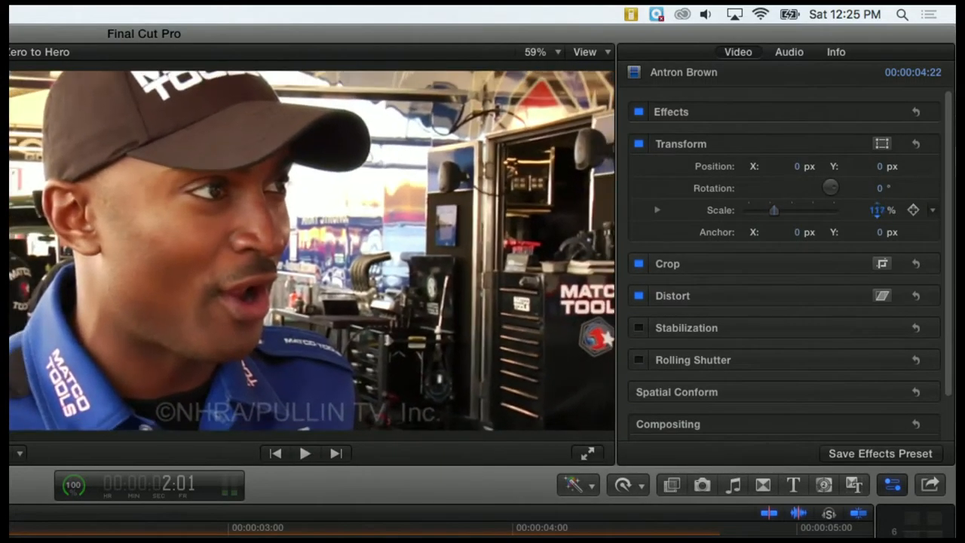
left_click_drag(772, 210, 754, 210)
type("25")
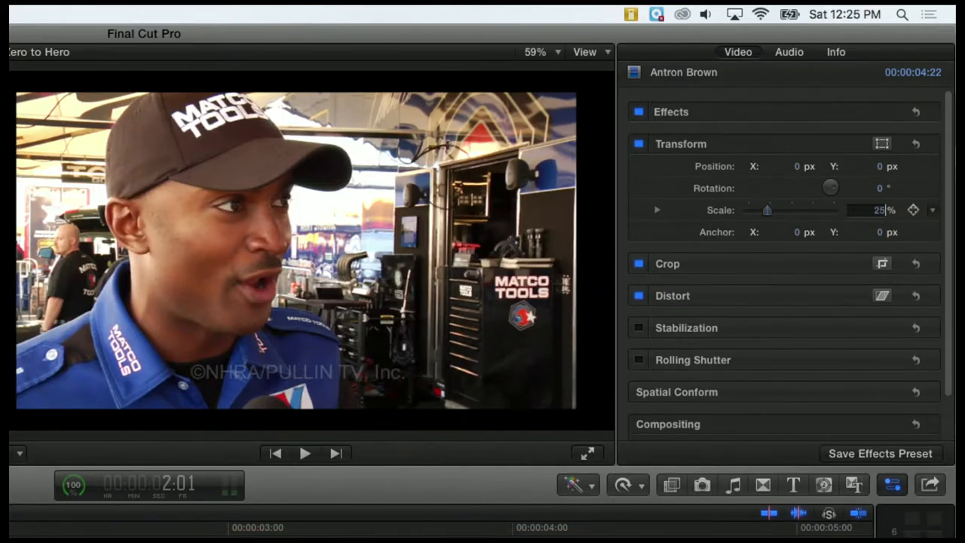
left_click_drag(767, 210, 753, 210)
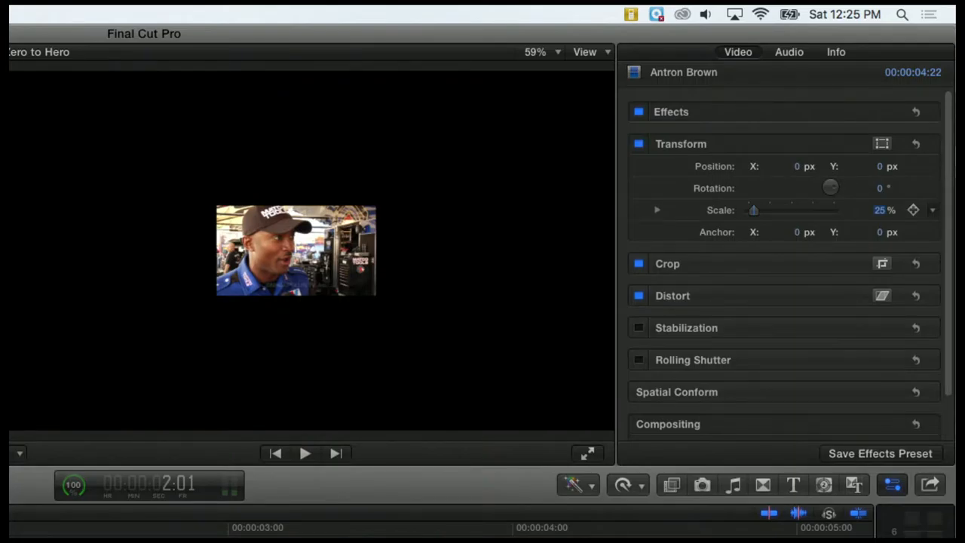
mouse_move(812, 224)
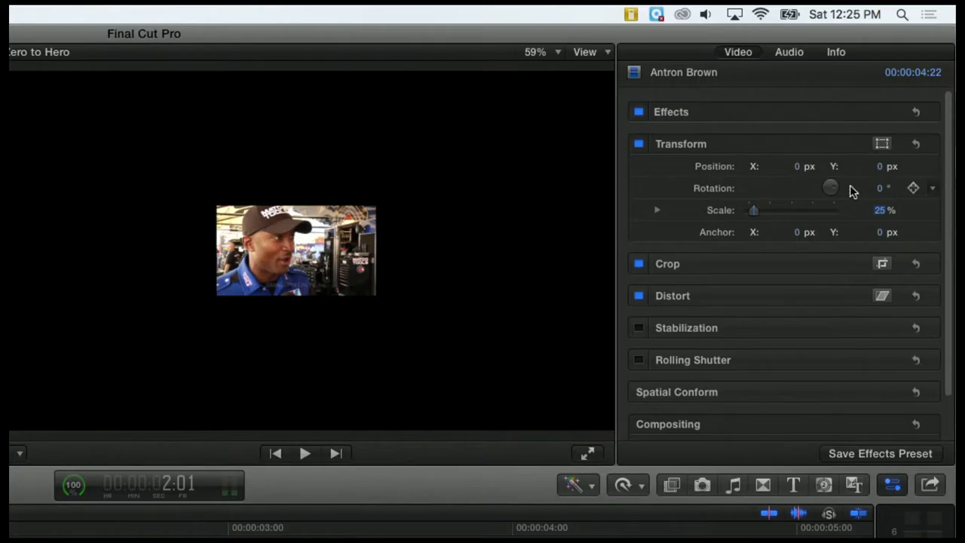
mouse_move(848, 190)
type("90")
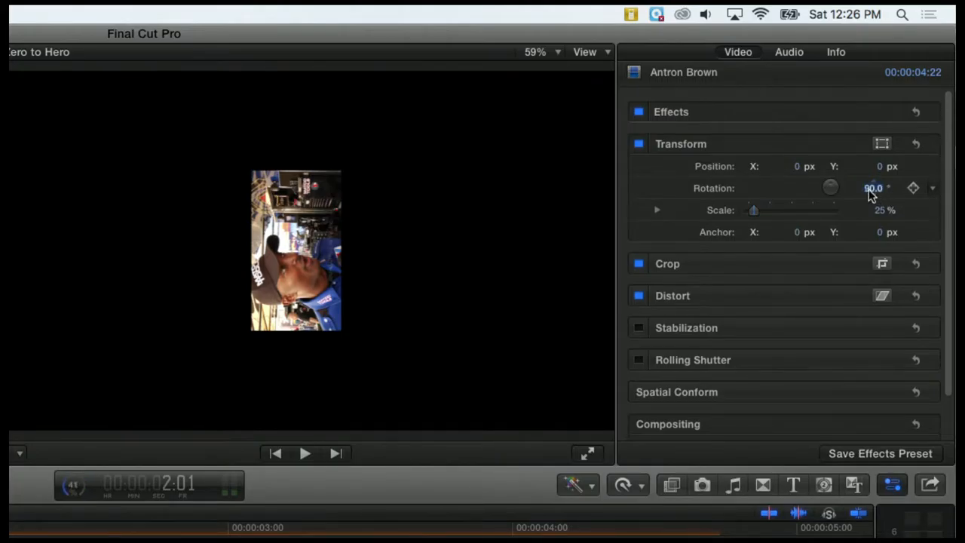
Rotate the clip to 90° onto its side, then return it upright and full-frame
left_click_drag(870, 188, 885, 188)
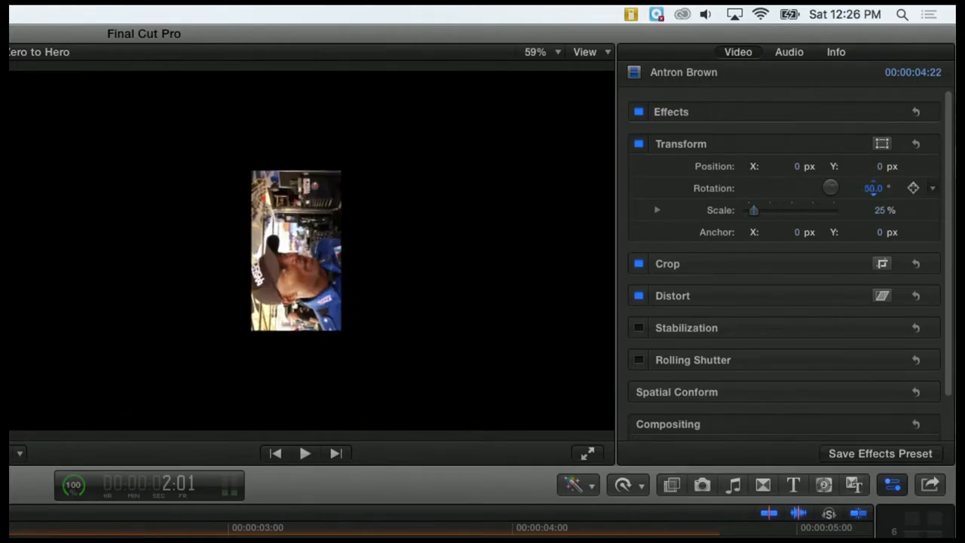
left_click_drag(875, 187, 871, 188)
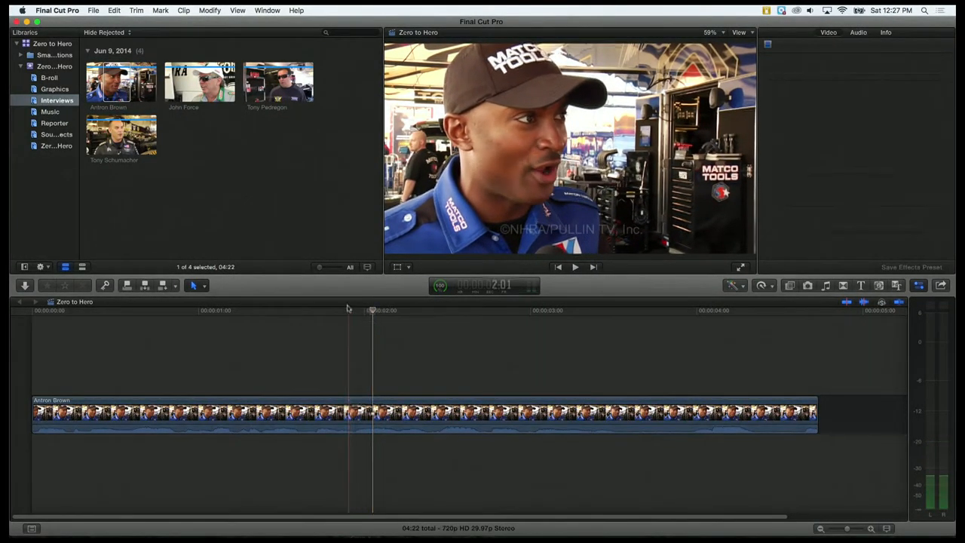
Select the Antron Brown timeline clip to reload its transform settings at 100% scale, 0° rotation
left_click(339, 415)
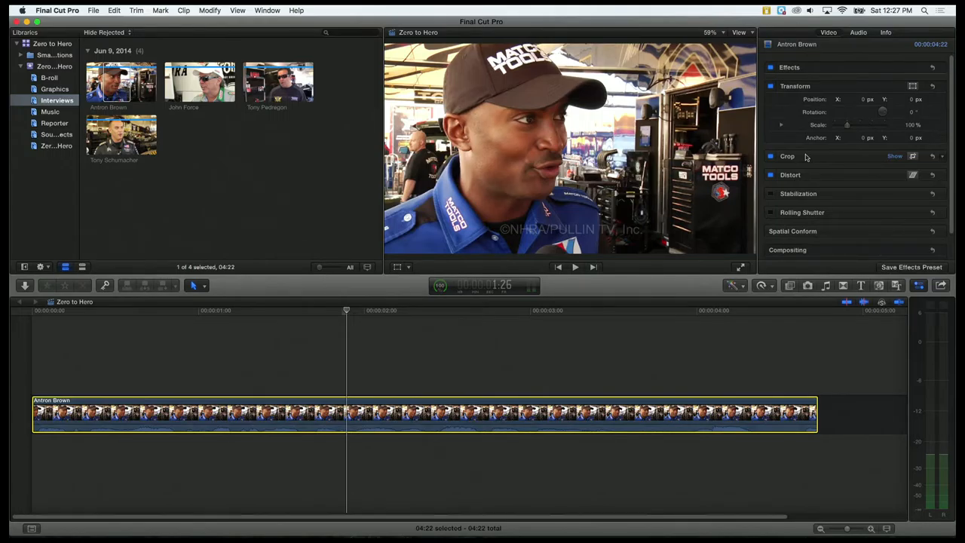
mouse_move(826, 158)
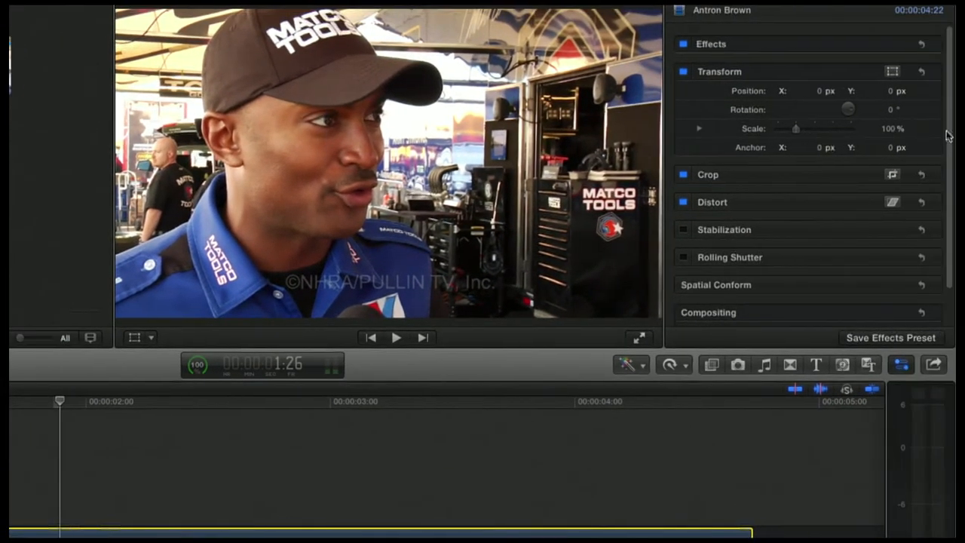
Set Scale to 50% and drag Position X negative to shift the clip left of centre
left_click(890, 128)
type("50")
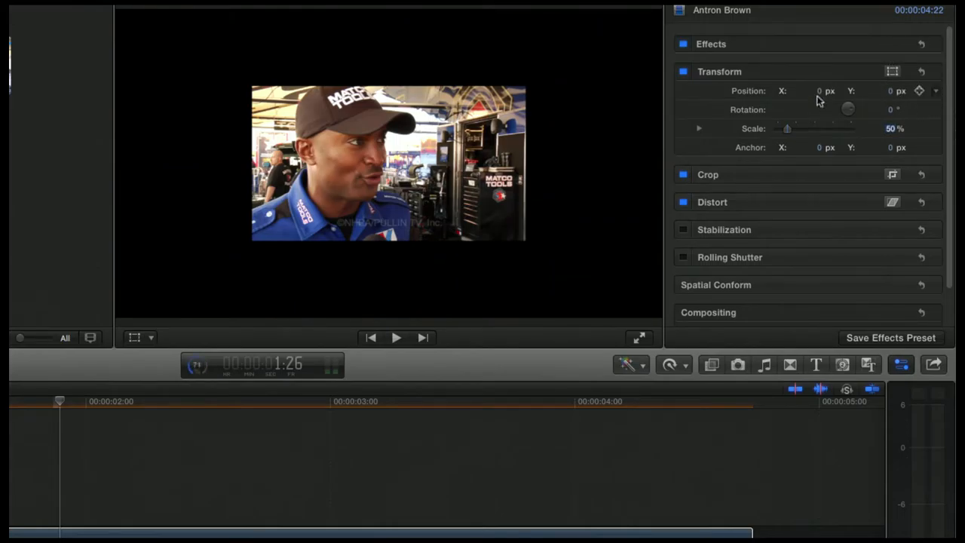
left_click_drag(819, 90, 812, 90)
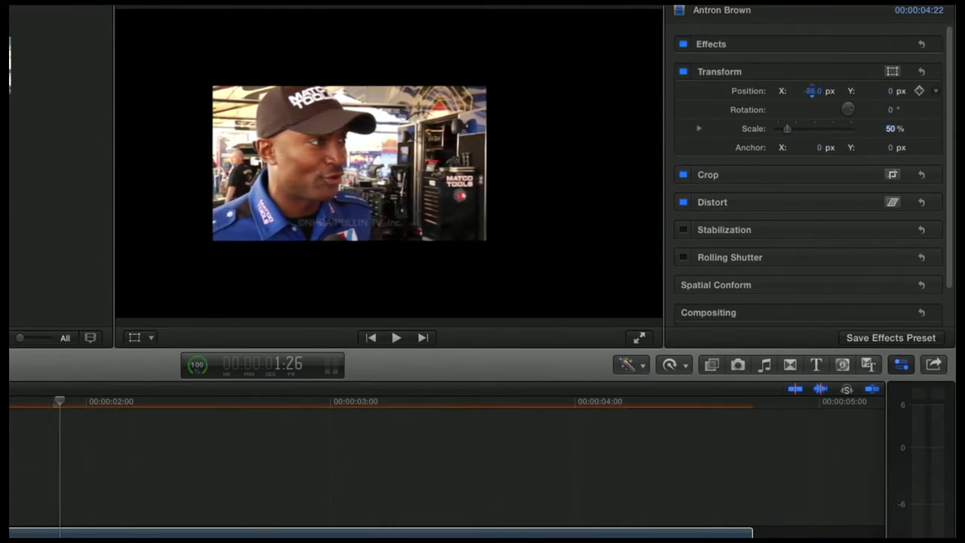